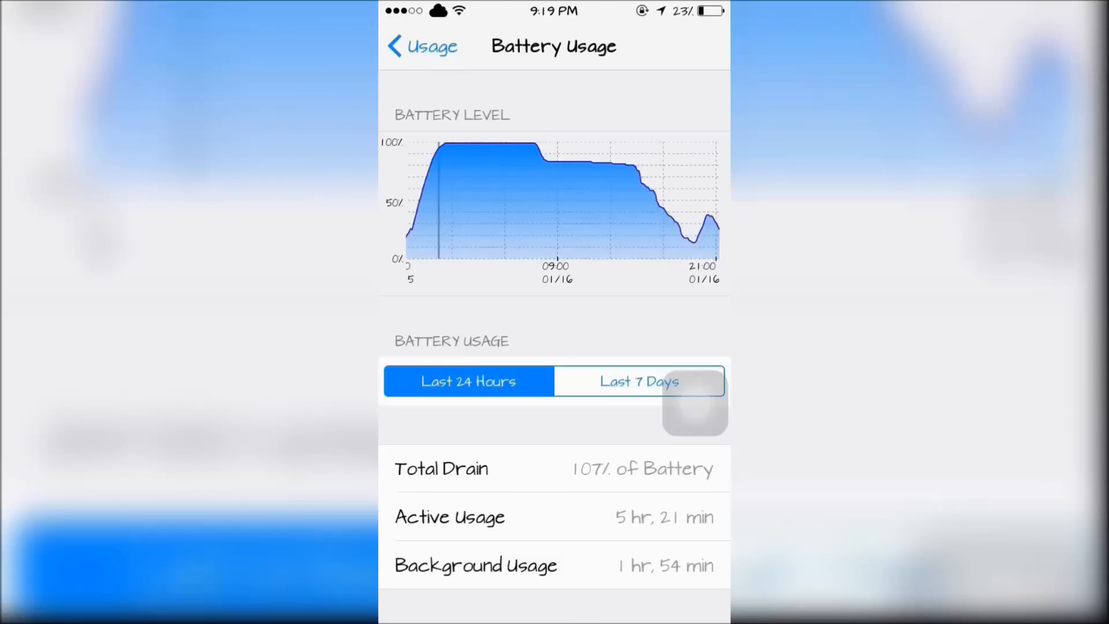
View Music Box's battery usage details: 2.0% used plus its per-component energy figures.
{"action": "scroll", "scroll_direction": "left", "scroll_amount": 3}
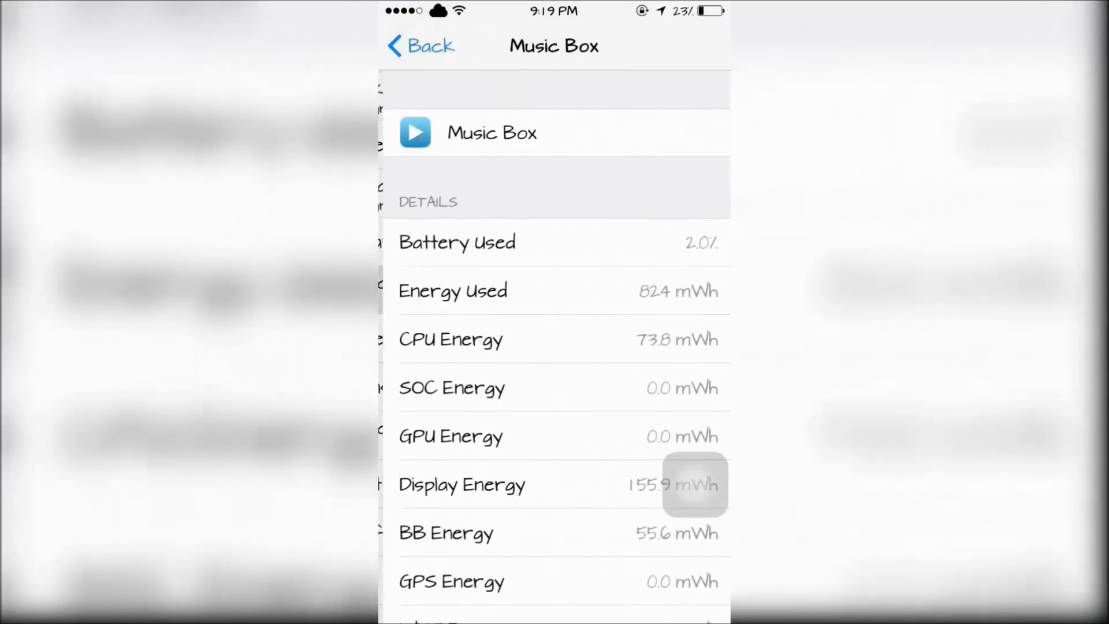
{"action": "left_click", "coordinate": [421, 46]}
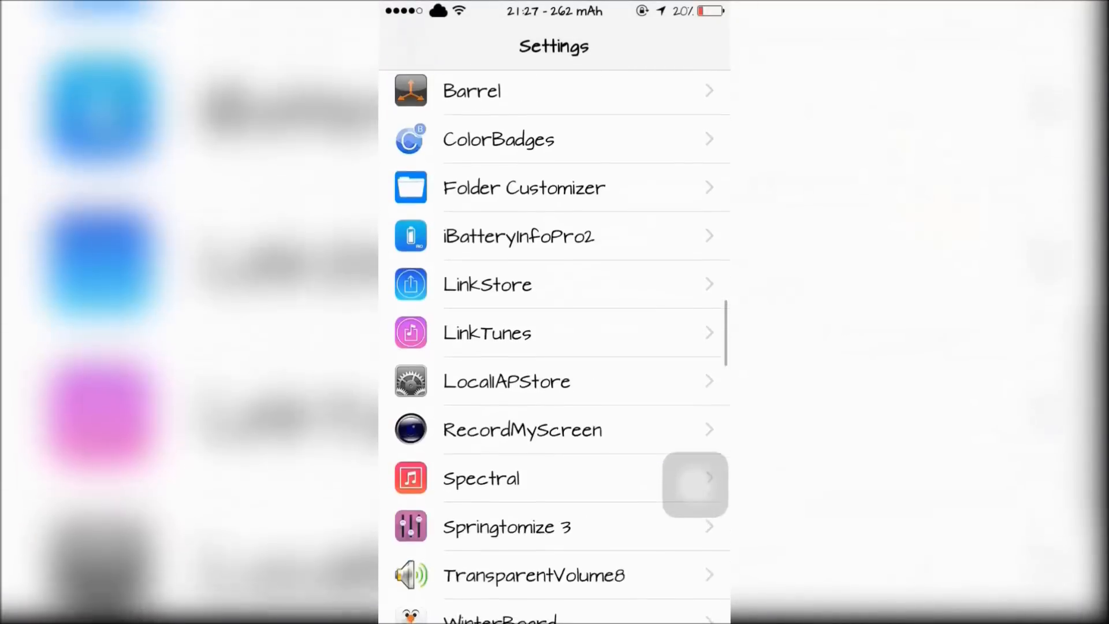
Browse iBatteryInfoPro2's Cable Info and Advanced Options, then return to its main page.
{"action": "left_click", "coordinate": [519, 235]}
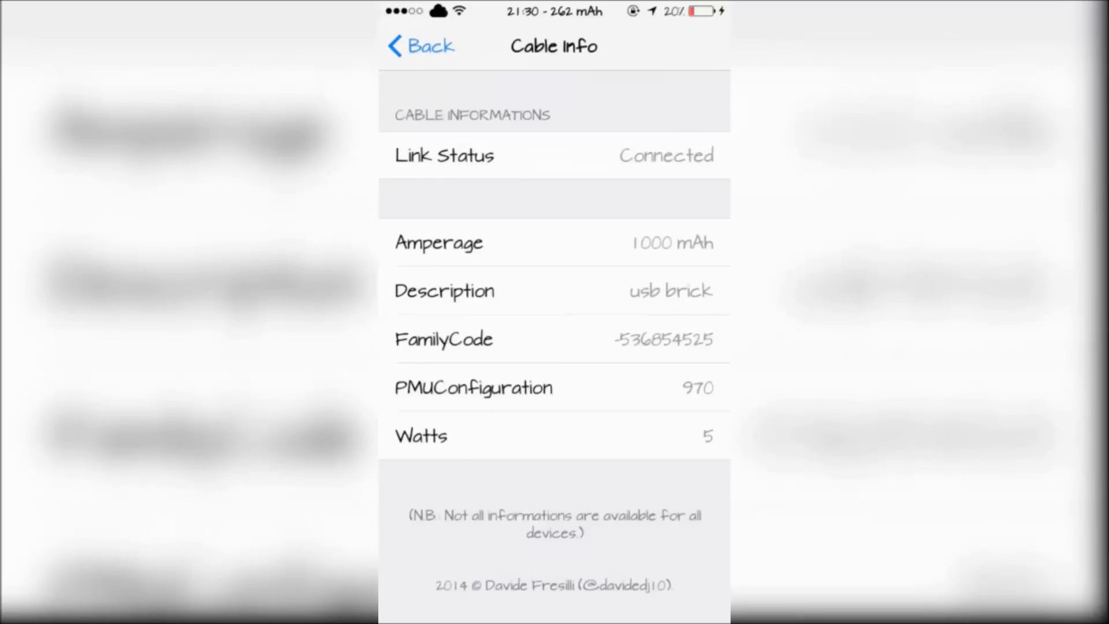
{"action": "left_click", "coordinate": [420, 47]}
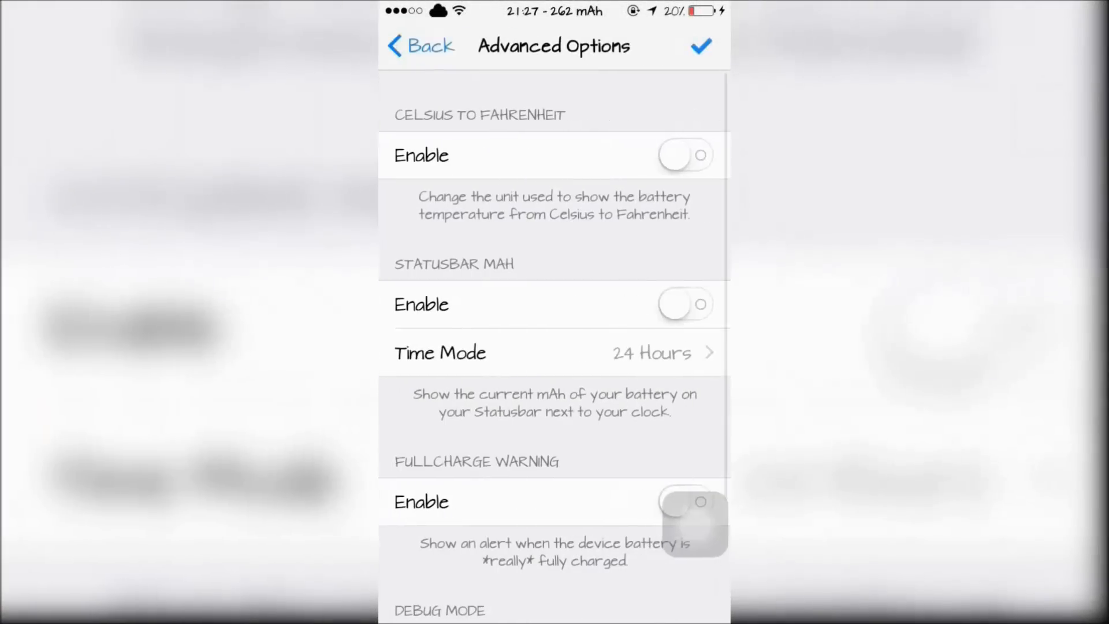
{"action": "scroll", "scroll_direction": "down", "scroll_amount": 3}
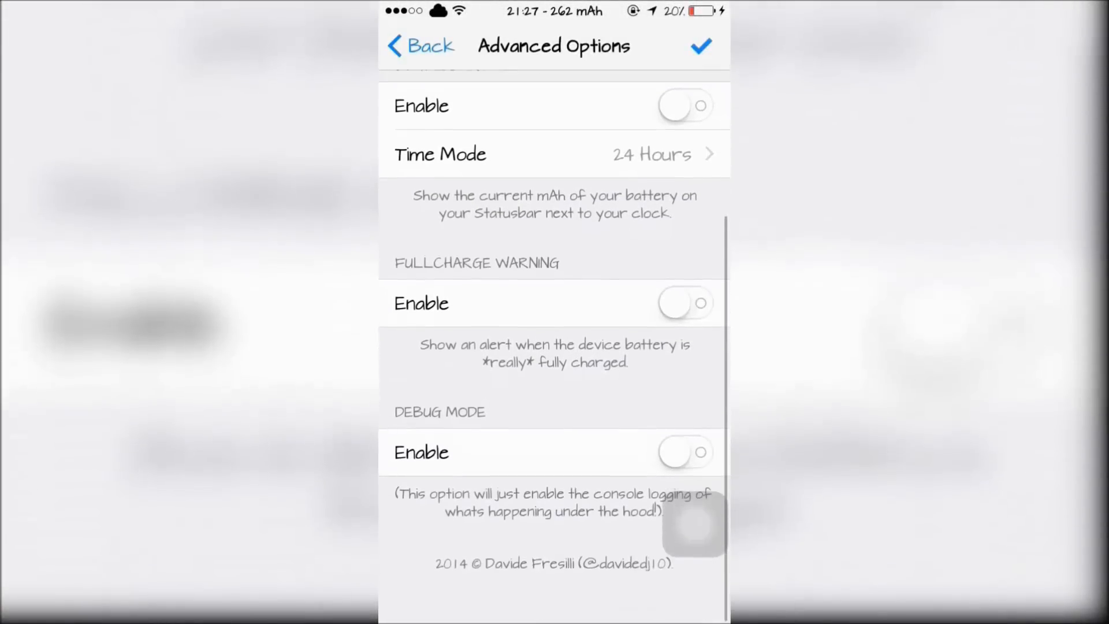
{"action": "left_click", "coordinate": [419, 47]}
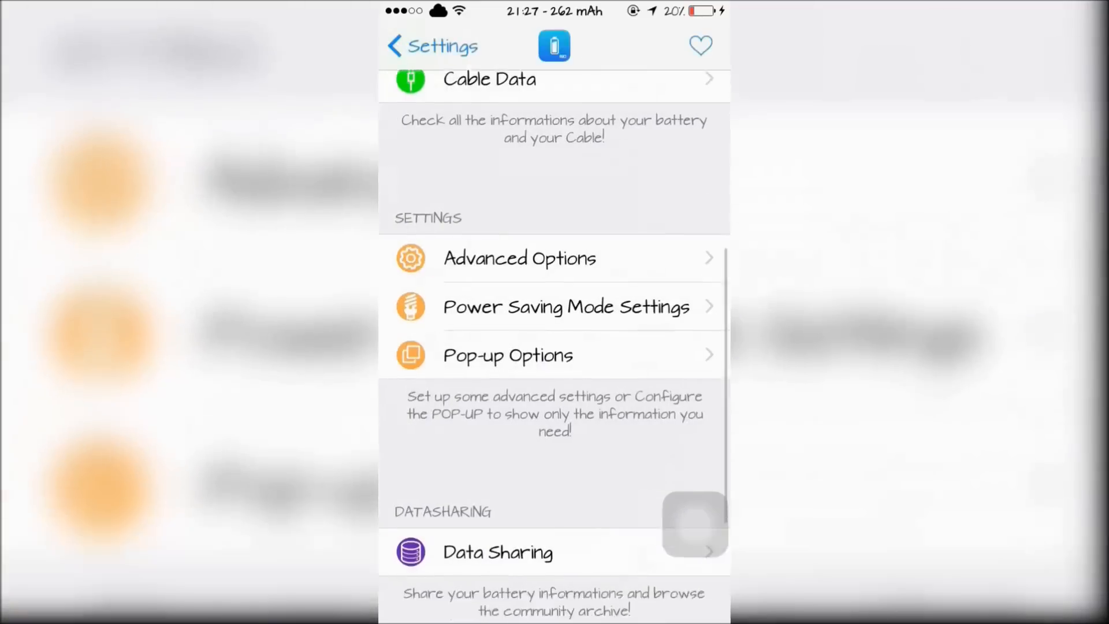
View Power Saving Mode settings: 10.0 battery percentage threshold with warnings switched off.
{"action": "left_click", "coordinate": [565, 306]}
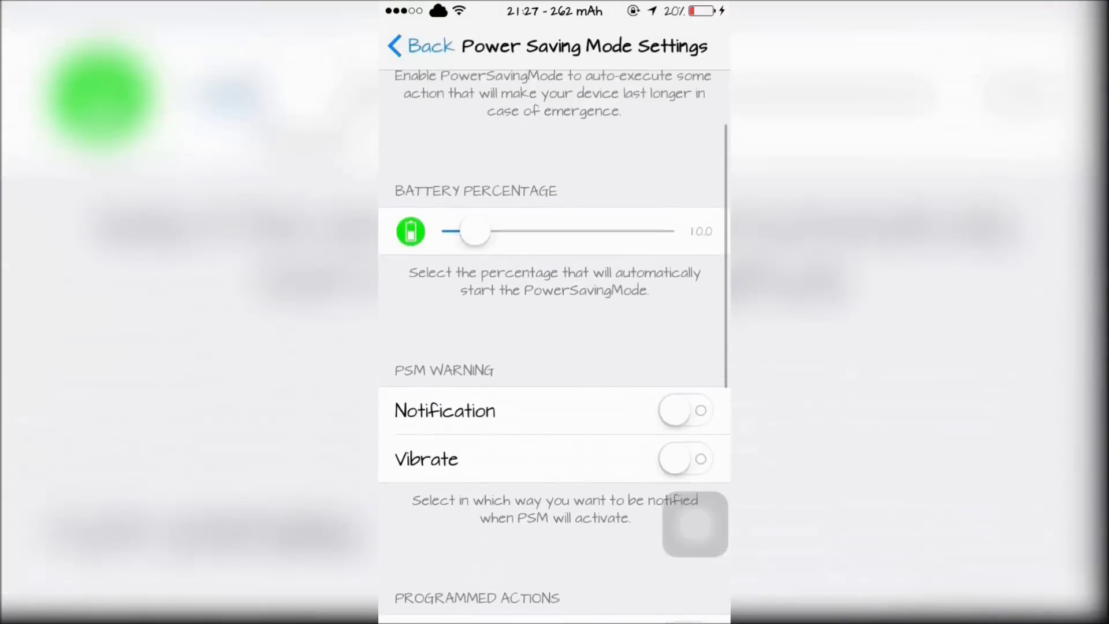
{"action": "left_click", "coordinate": [421, 46]}
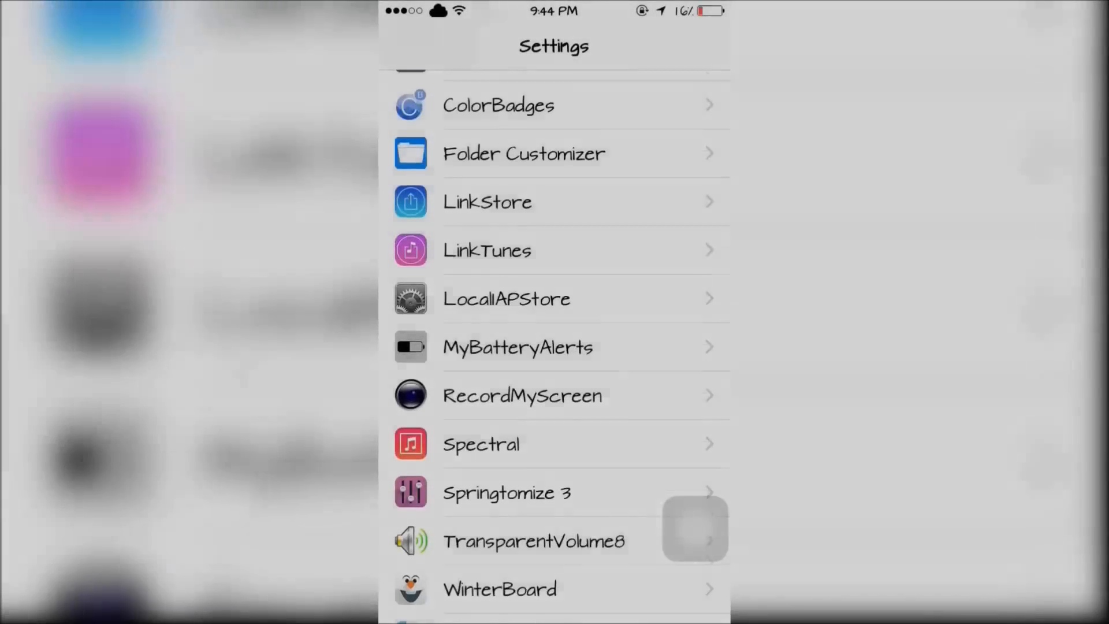
Set MyBatteryAlerts to show 3 switches per page.
{"action": "left_click", "coordinate": [517, 347]}
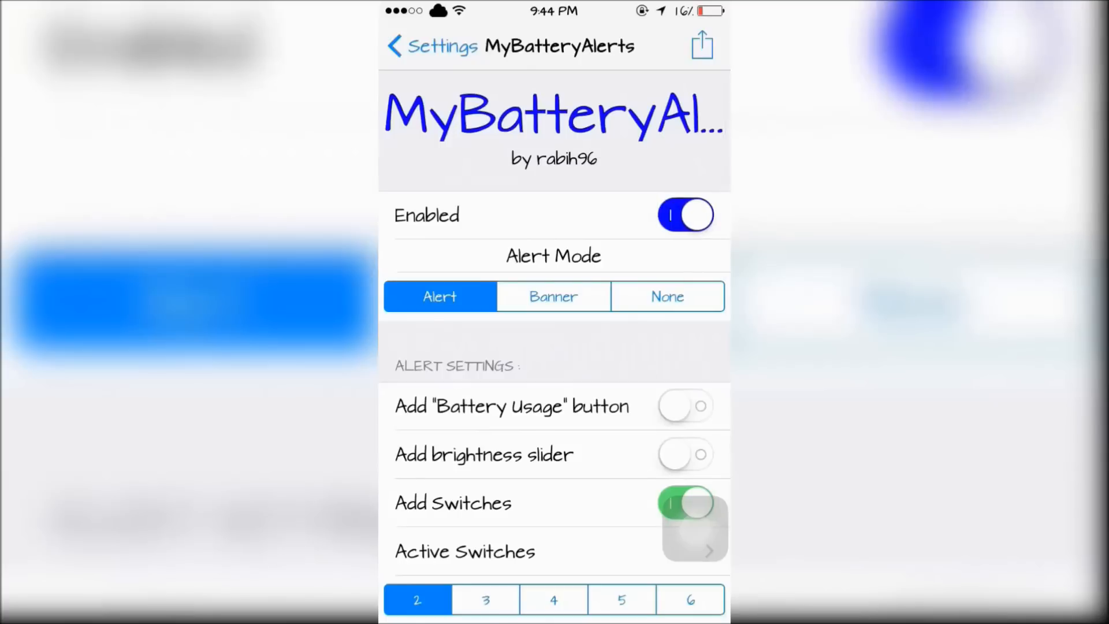
{"action": "scroll", "scroll_direction": "down", "scroll_amount": 3}
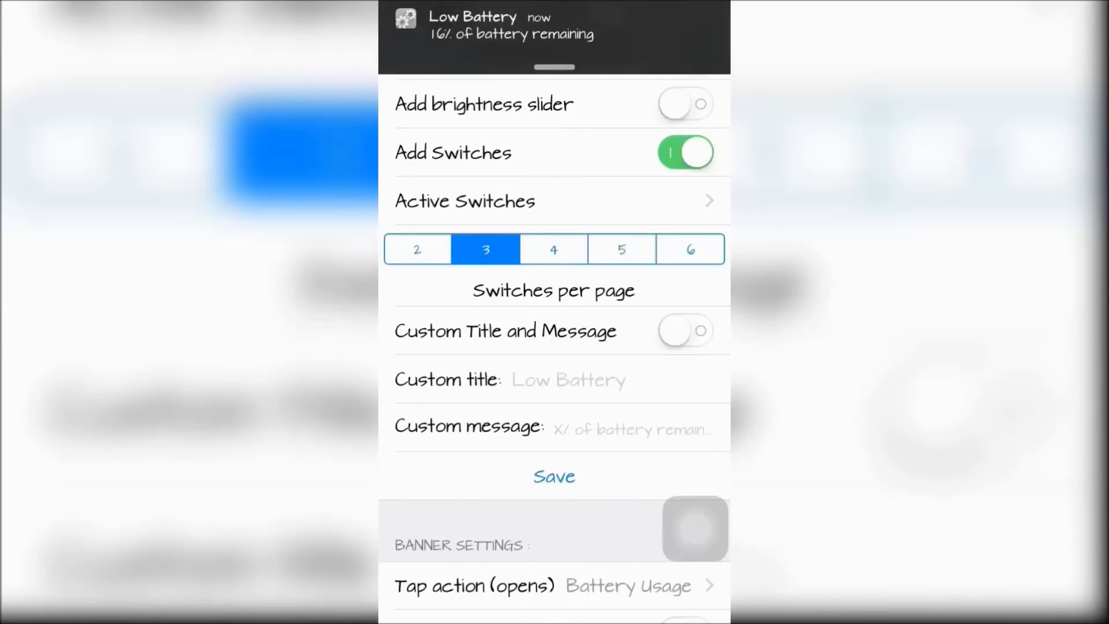
{"action": "scroll", "scroll_direction": "up", "scroll_amount": 3}
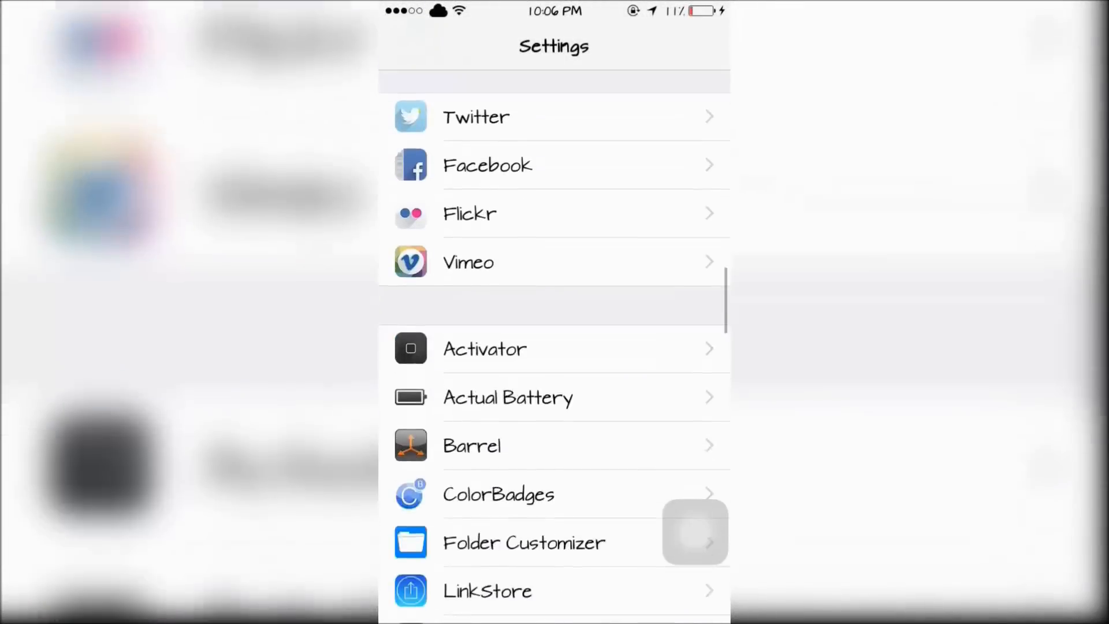
Set Actual Battery's battery type to Actual/Designed.
{"action": "left_click", "coordinate": [508, 396]}
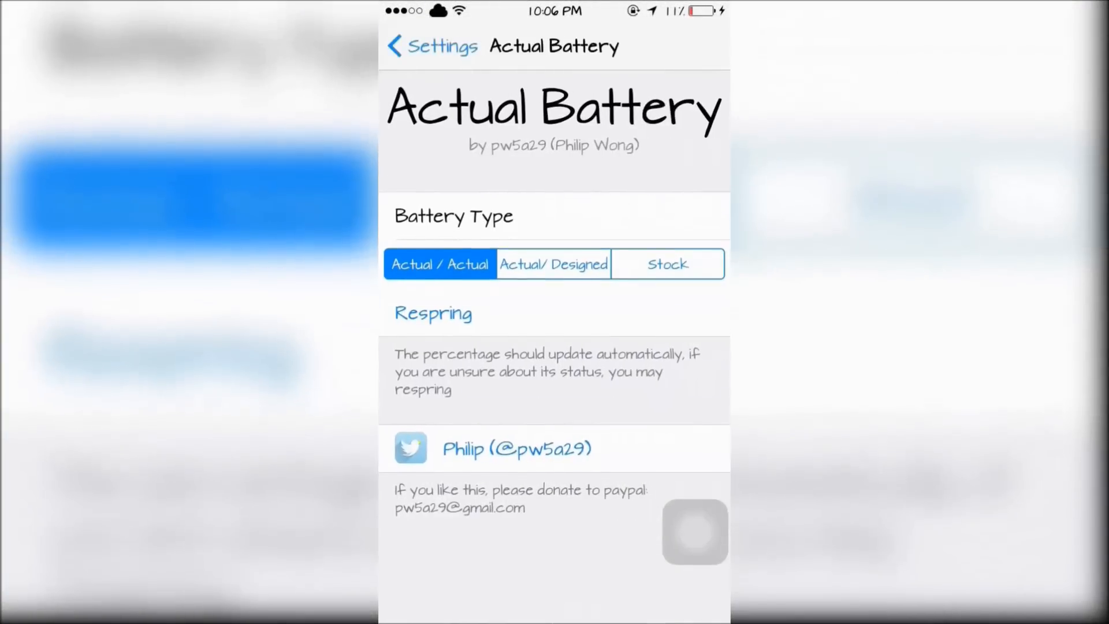
{"action": "left_click", "coordinate": [553, 281]}
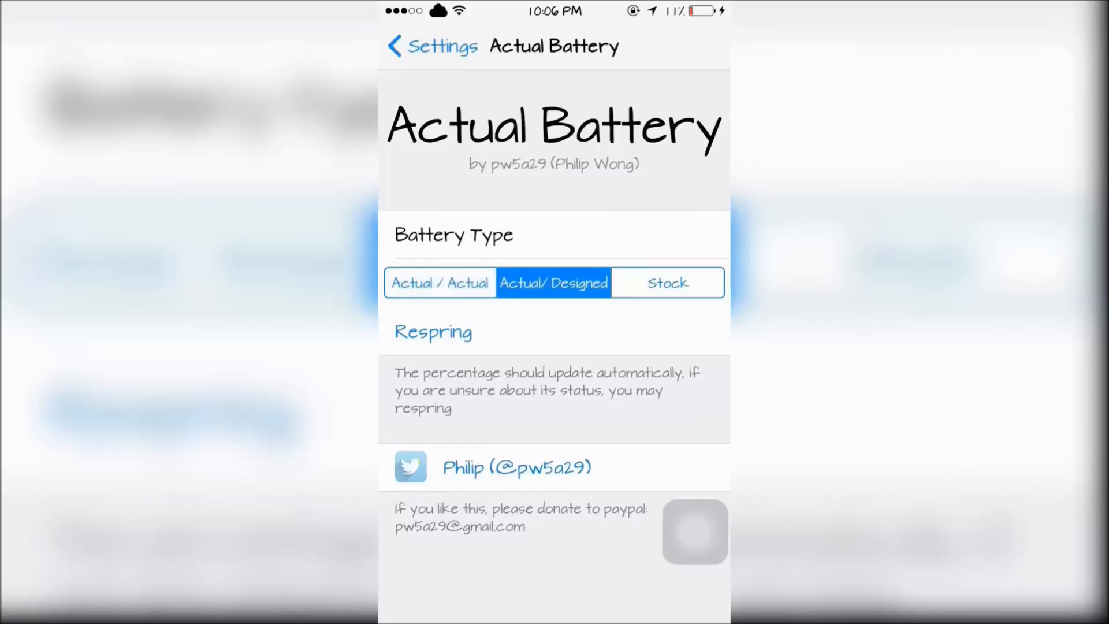